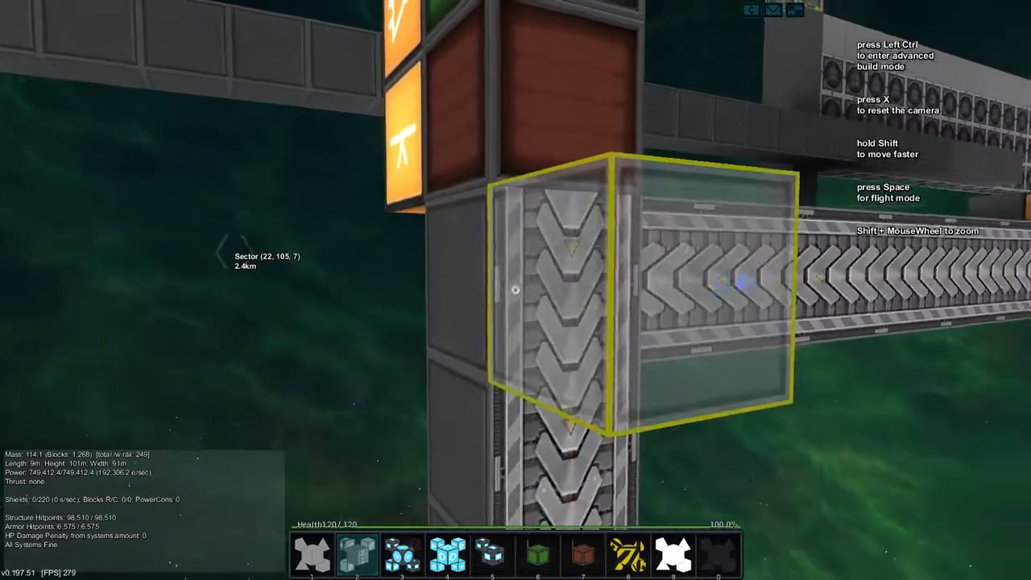
mouse_move(516, 290)
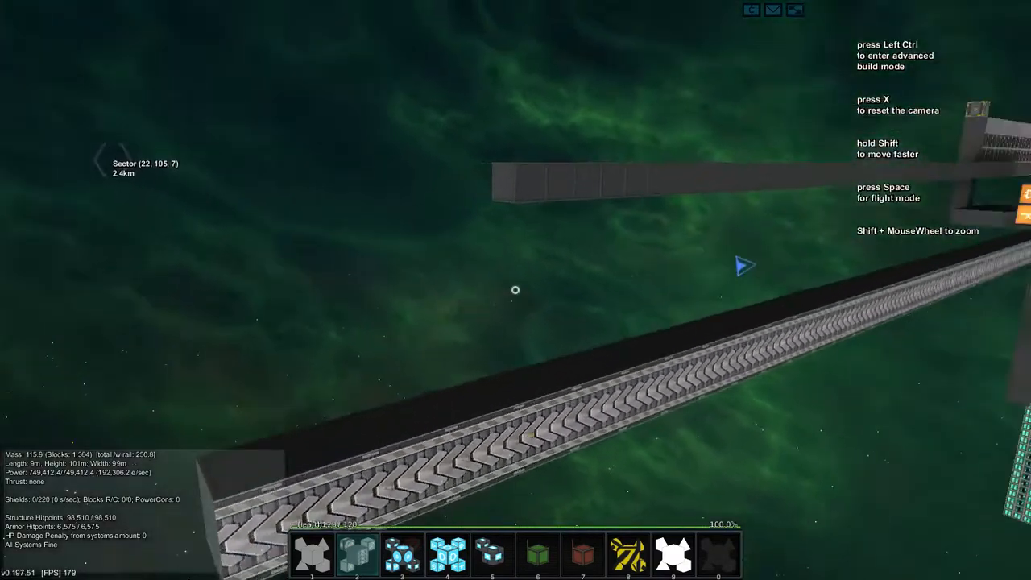
- In advanced build mode with X size 4, place grey and hazard-stripe blocks on the rail
key("ctrl")
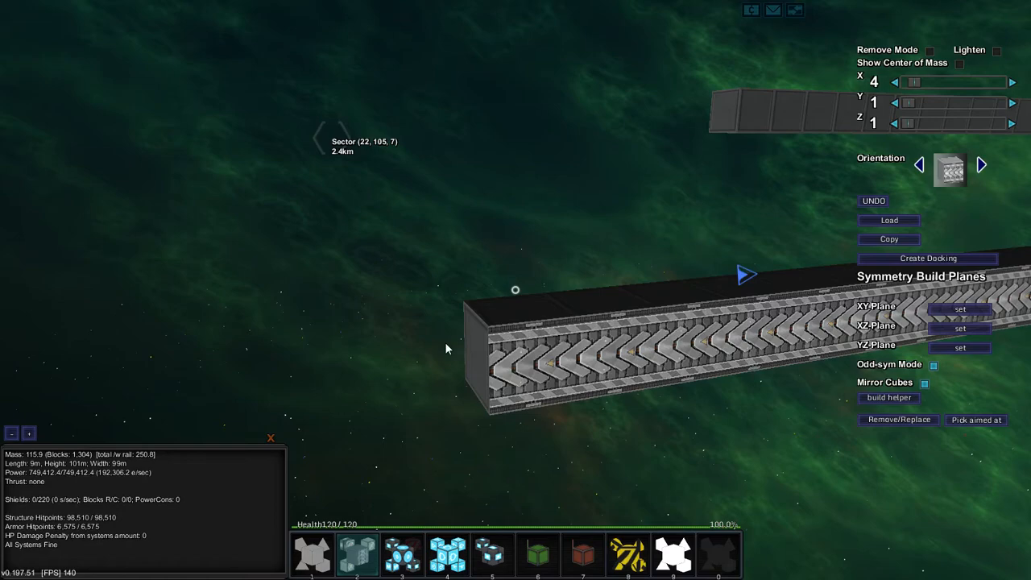
left_click(1013, 82)
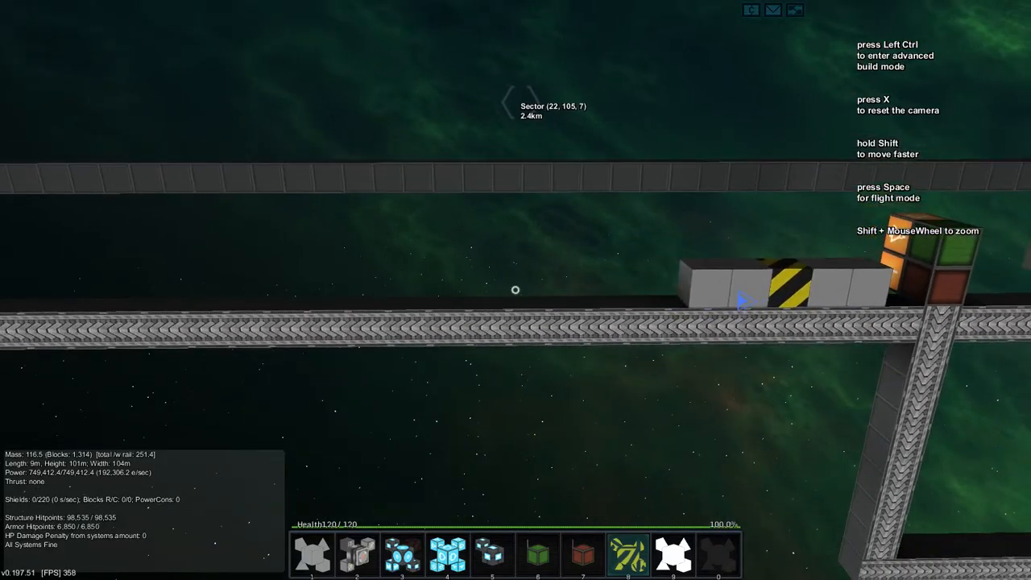
- Place a longer row of white, grey and hazard-striped blocks along the rail
left_click(674, 556)
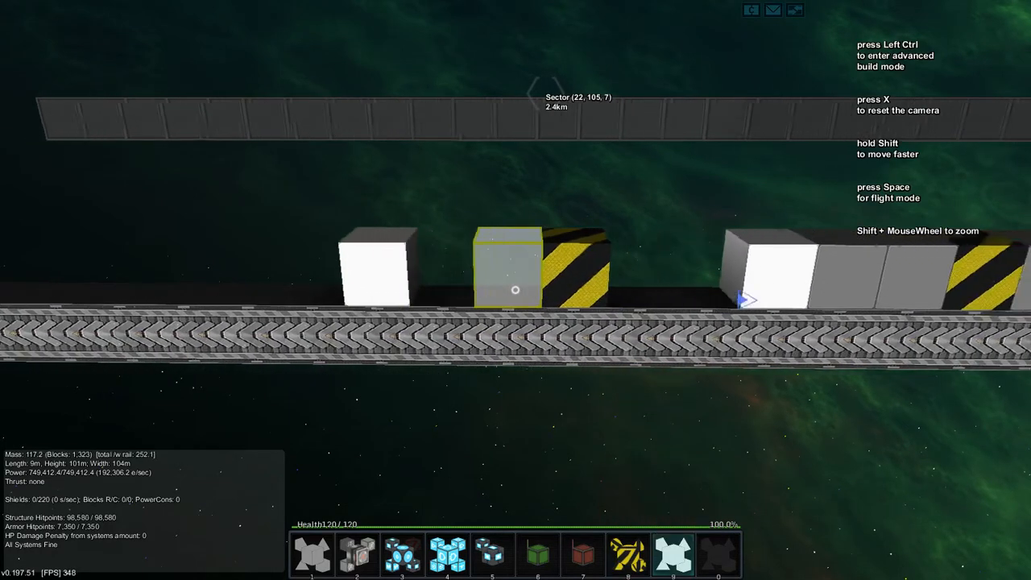
key("Ctrl")
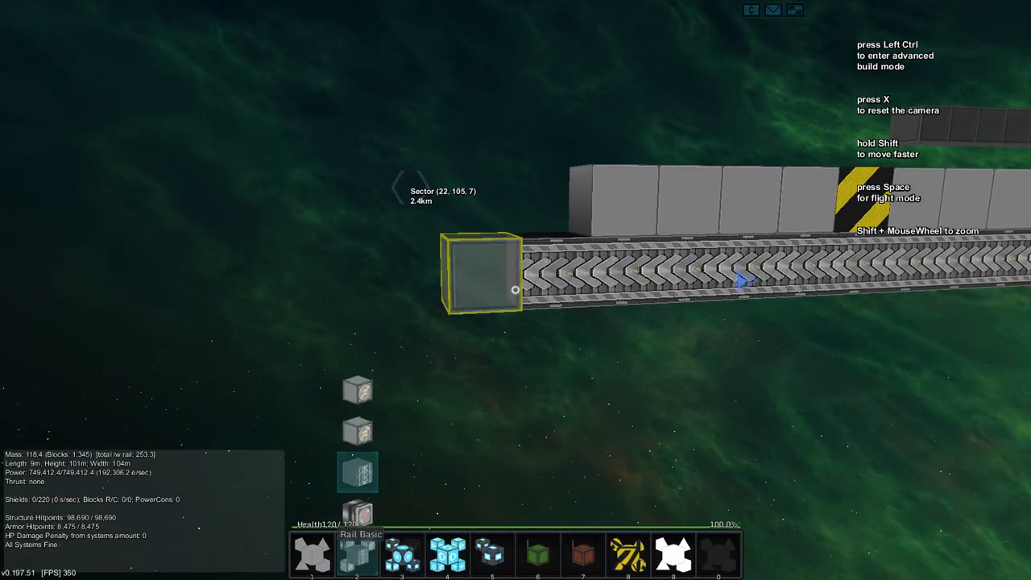
- Extend the open end of the rail line with Rail Basic blocks
key("Ctrl")
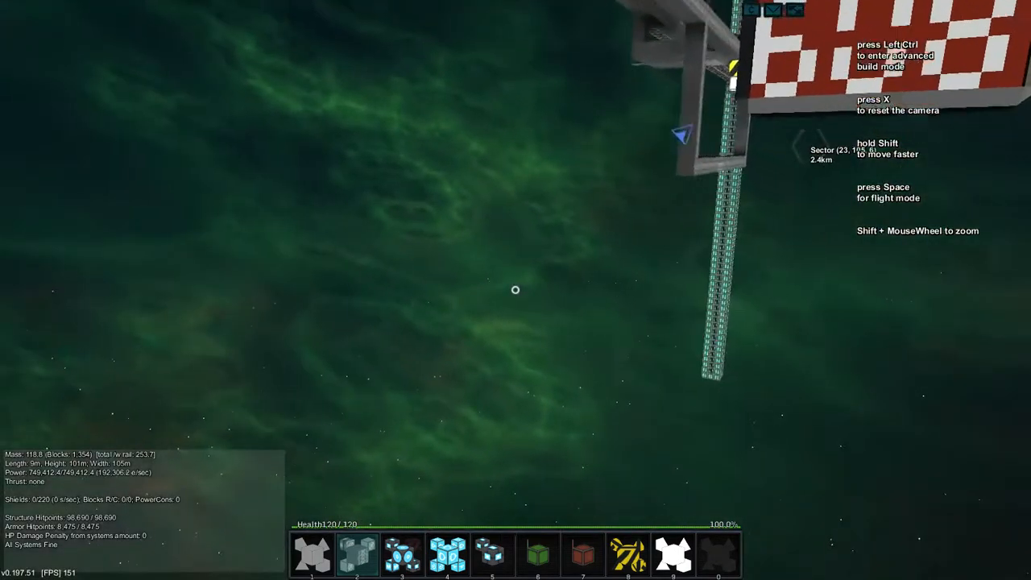
- Lay a perpendicular run of rail meeting the main line in a T-junction
key("ctrl")
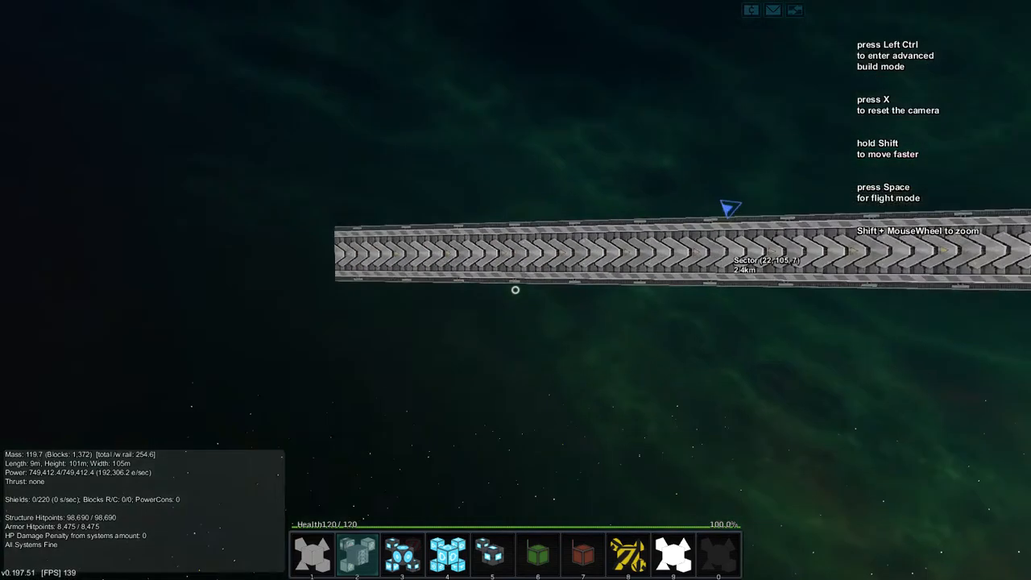
key("ctrl")
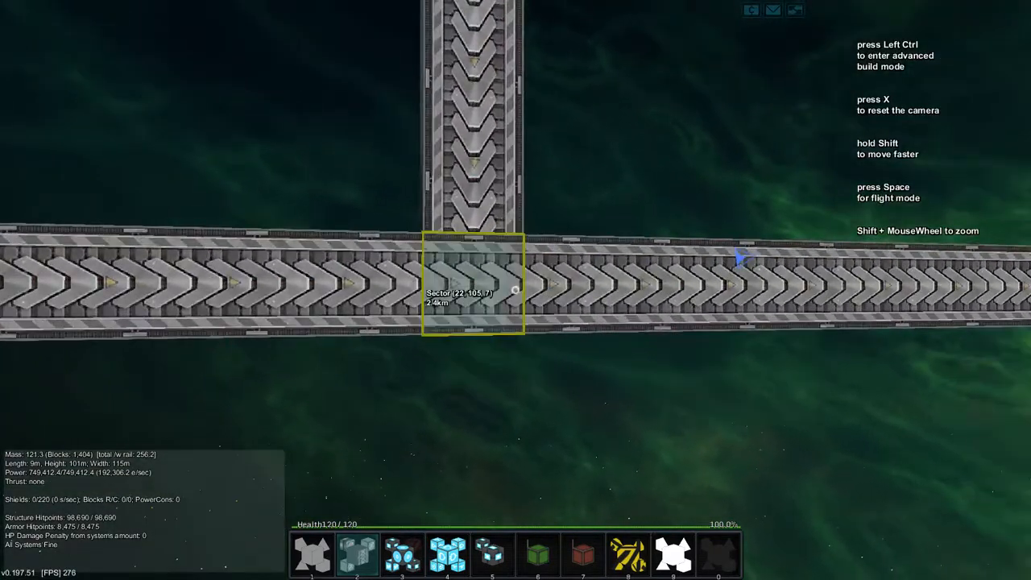
key("ctrl")
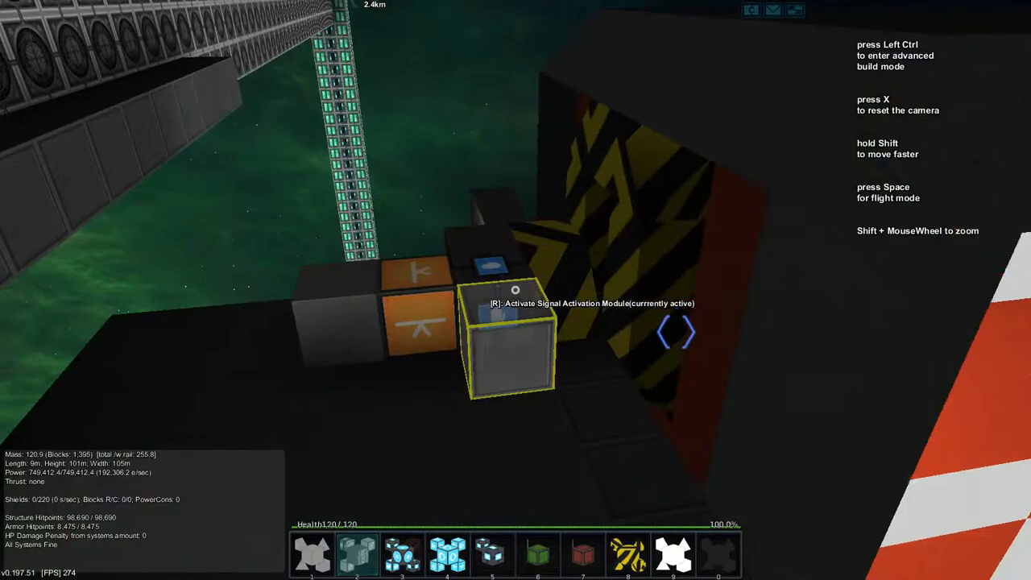
- Activate the Signal Activation Module and reach the rail under the green and red blocks
key("r")
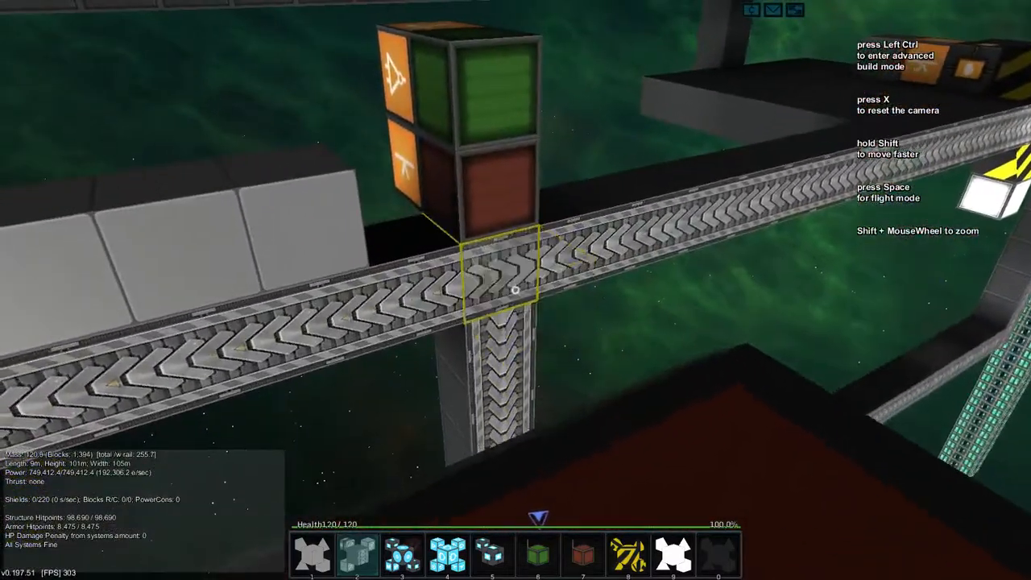
key("ctrl")
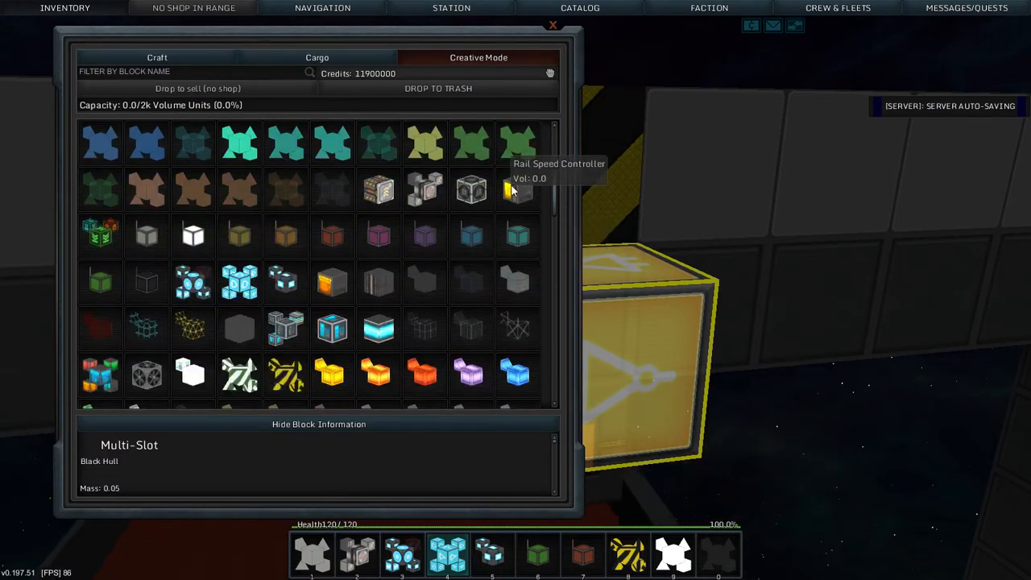
- Show the Rail Speed Controller in the inventory's Creative Mode tab
left_click(552, 24)
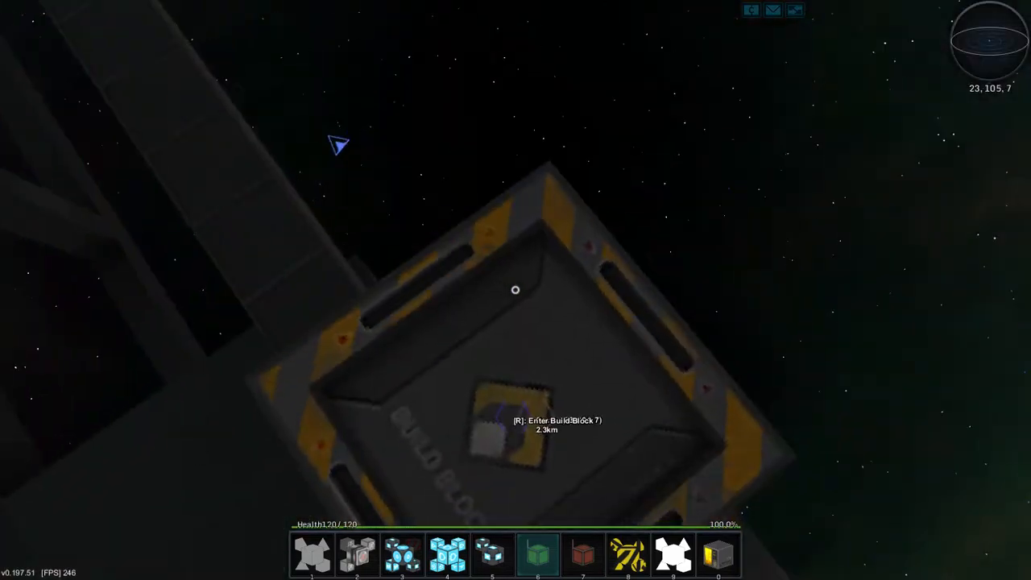
- Enter the station's build block with R to start building
key("r")
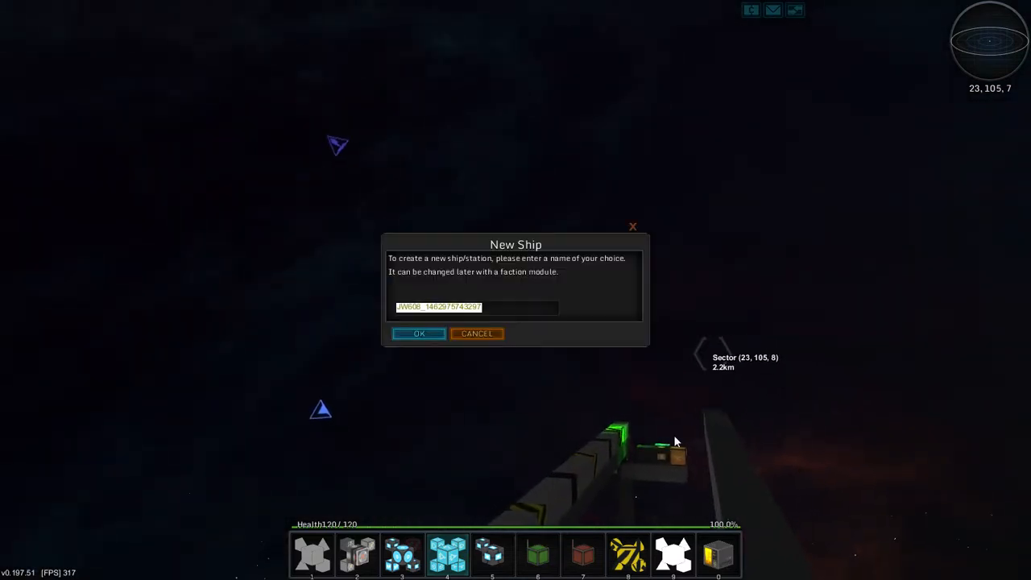
- Create the new ship, place a Rail Docker on it, and close the systems panel
left_click(418, 334)
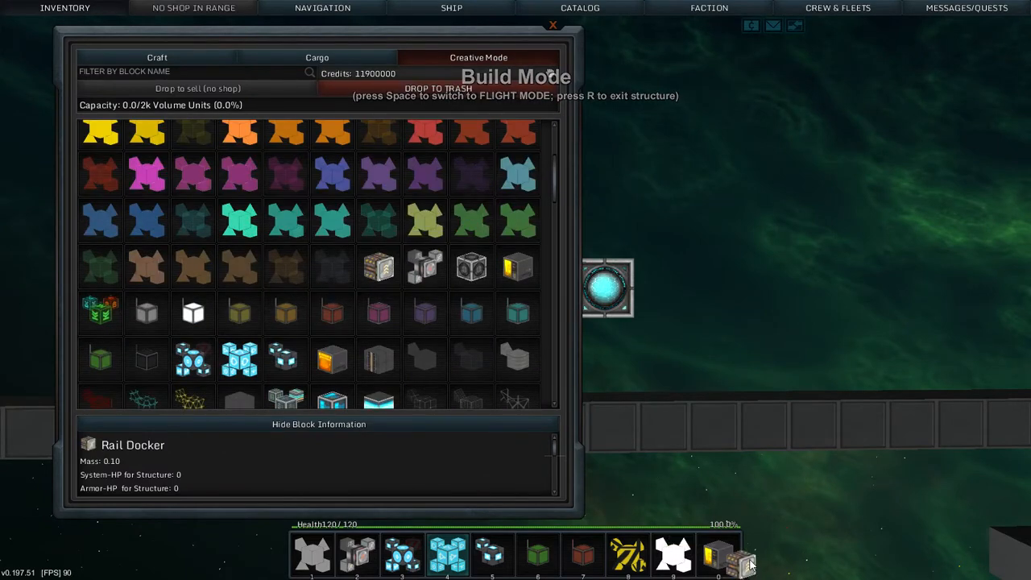
left_click(552, 25)
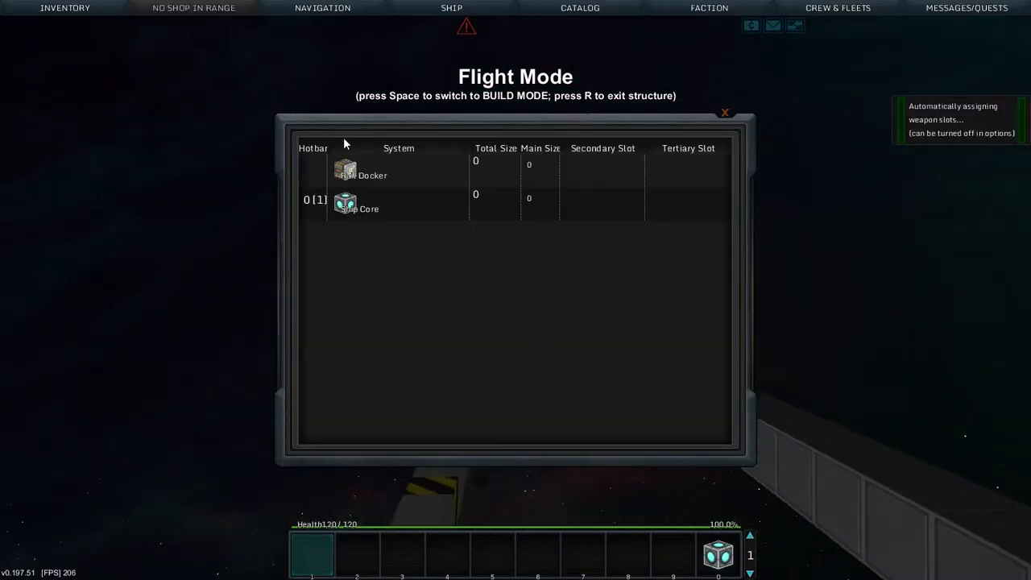
left_click(725, 112)
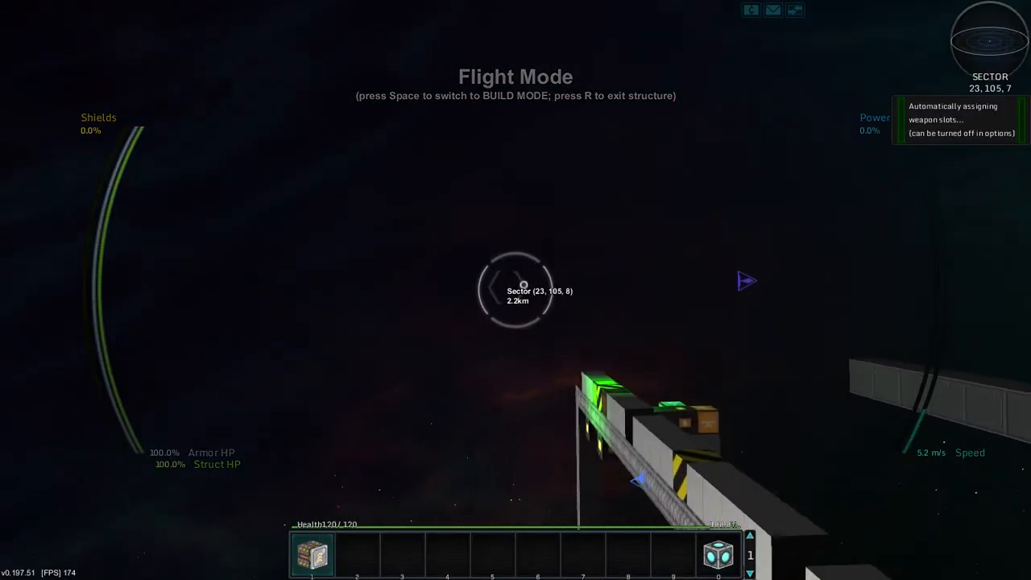